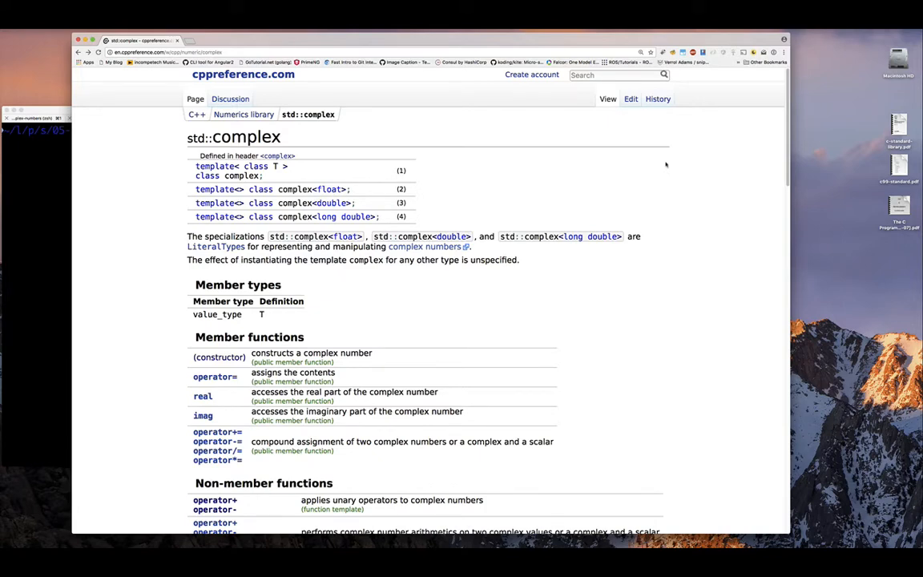
- Scroll to Member functions and follow the (constructor) link for std::complex
scroll(down, 3)
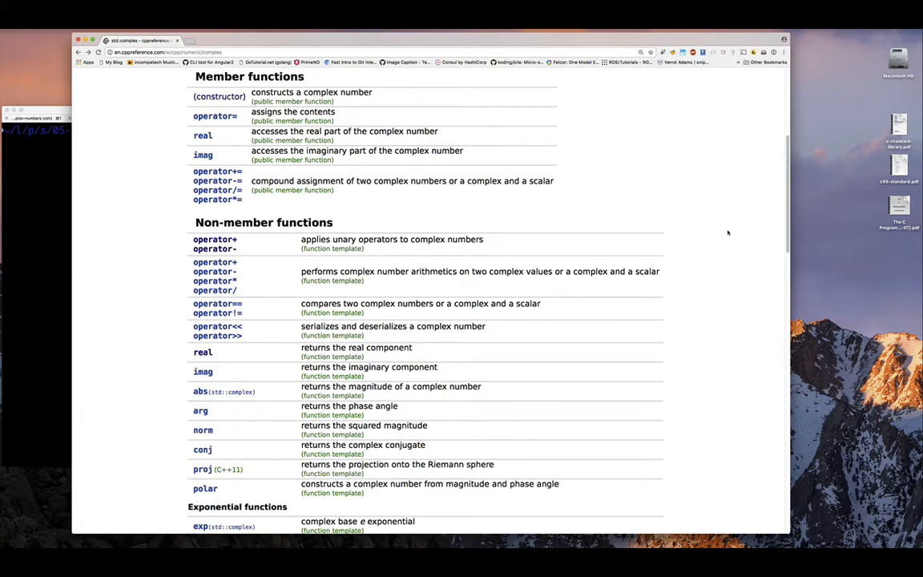
mouse_move(329, 147)
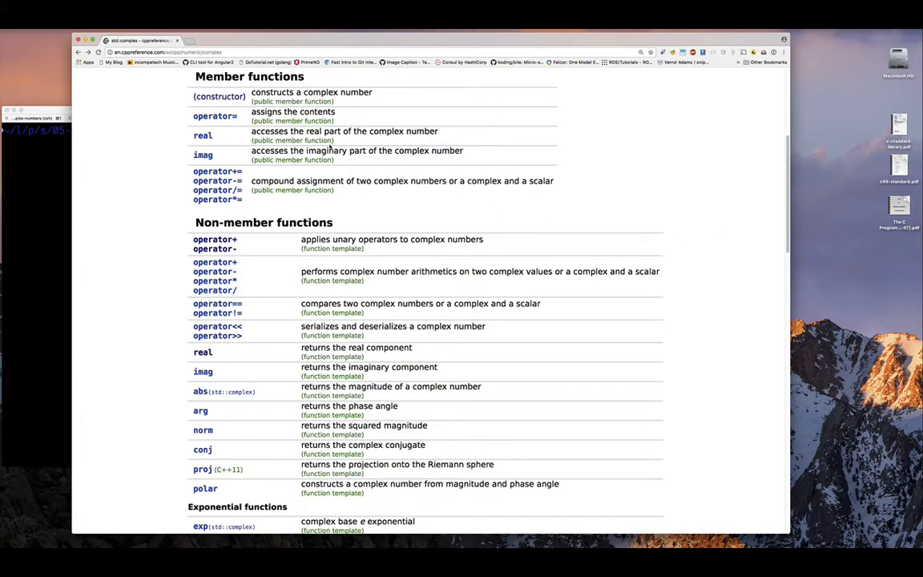
mouse_move(219, 97)
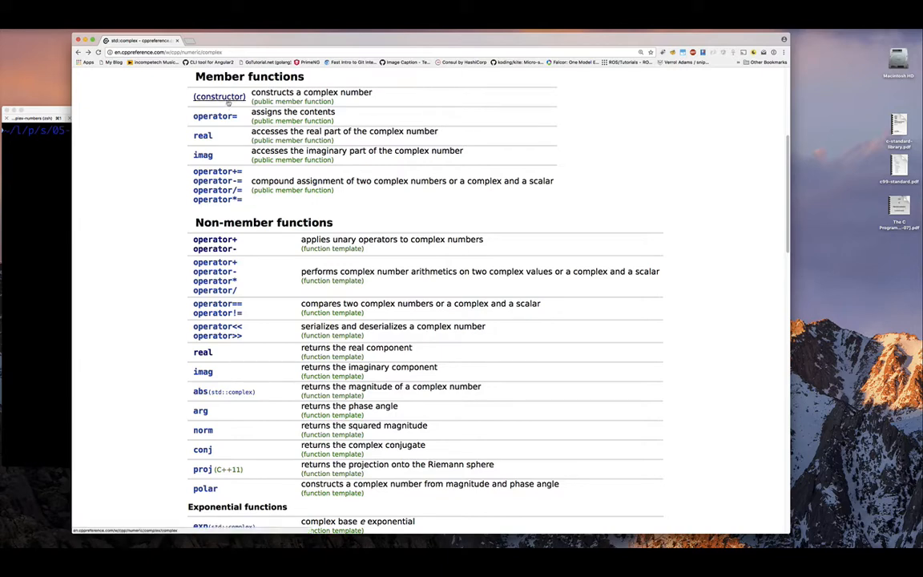
click(218, 96)
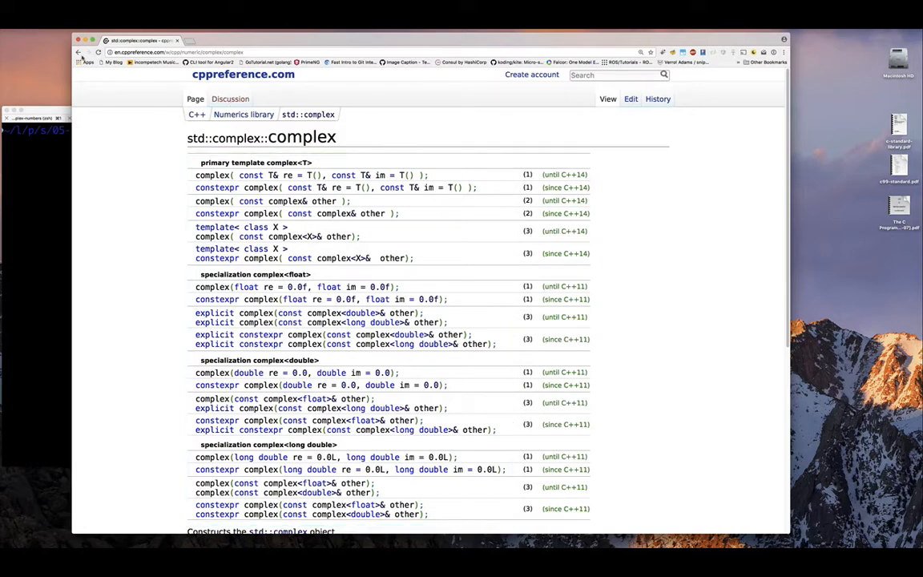
- Scroll the std::complex overview down to the Member functions table
scroll(down, 3)
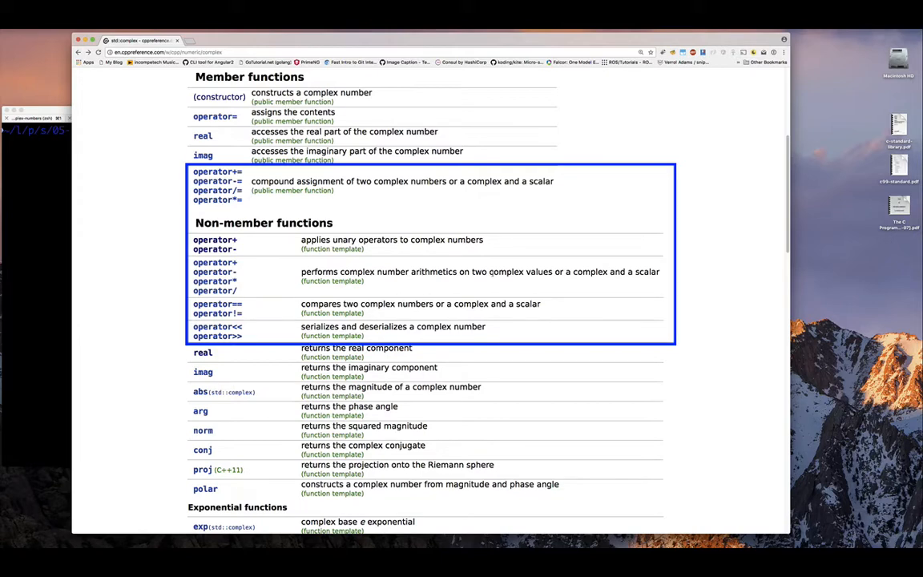
- Scroll through the Non-member functions operator table and back up
scroll(down, 3)
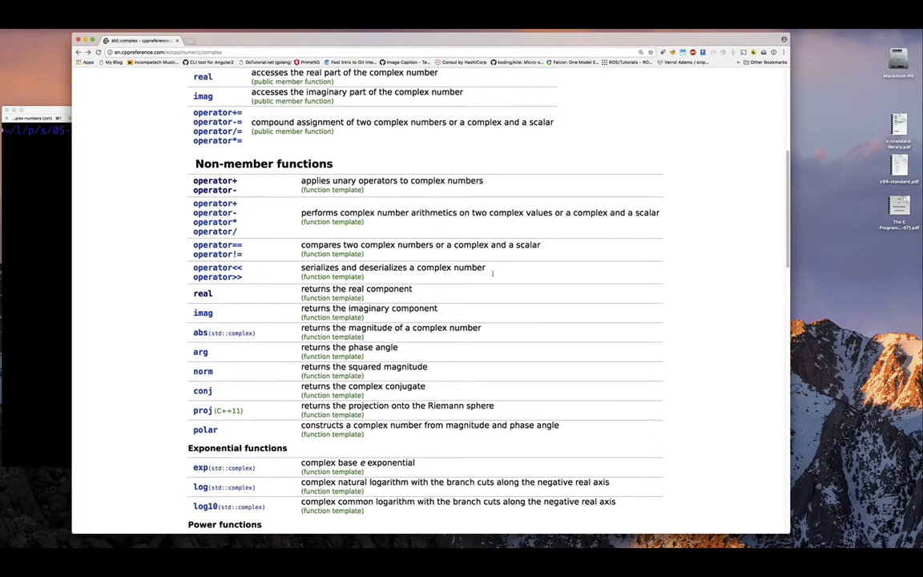
mouse_move(214, 217)
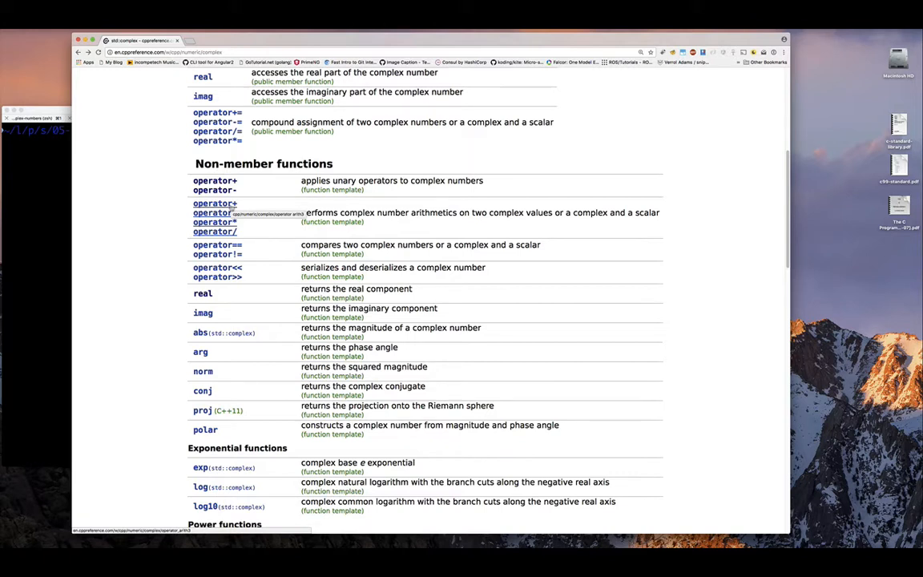
scroll(up, 3)
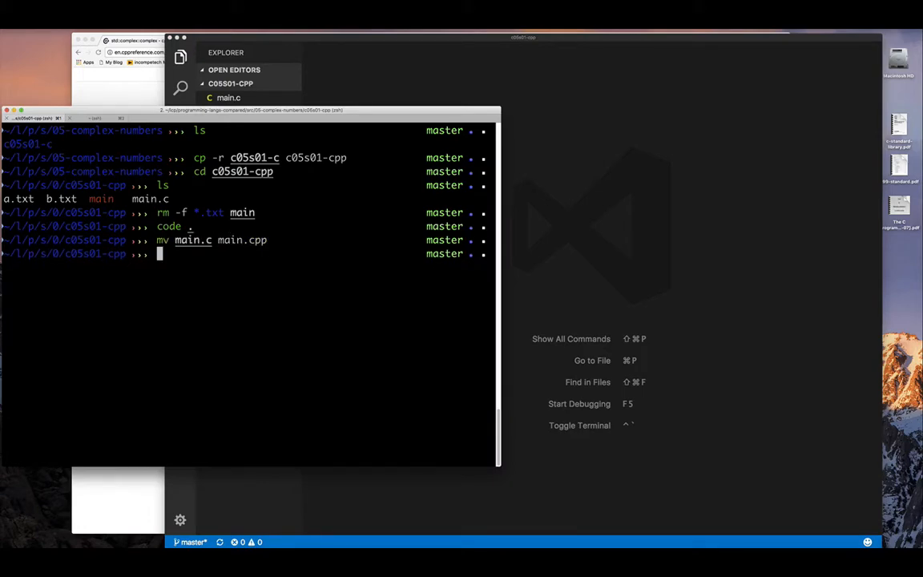
- In main.cpp, replace printf( with cout <<, add 'using namespace std;' and stream endl
click(233, 111)
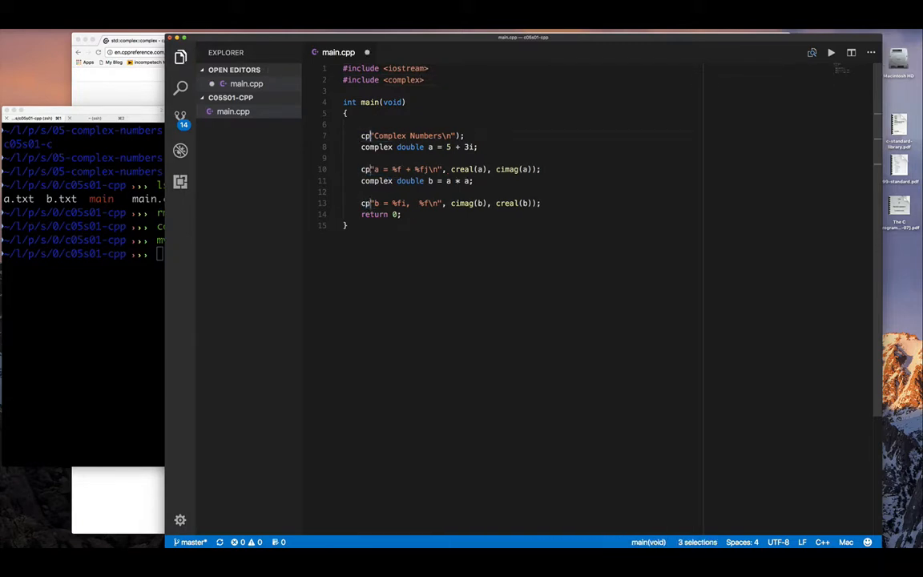
text(cout <<)
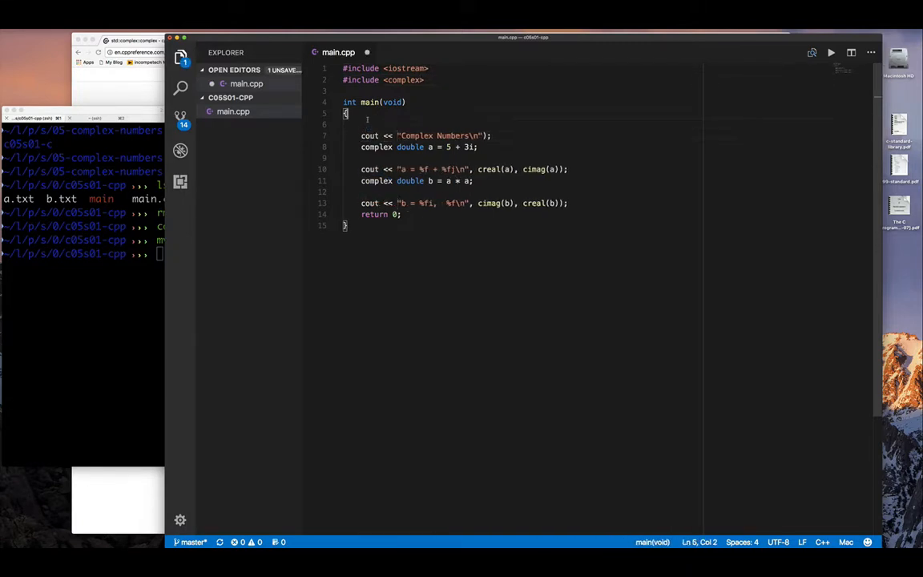
text(using namespace)
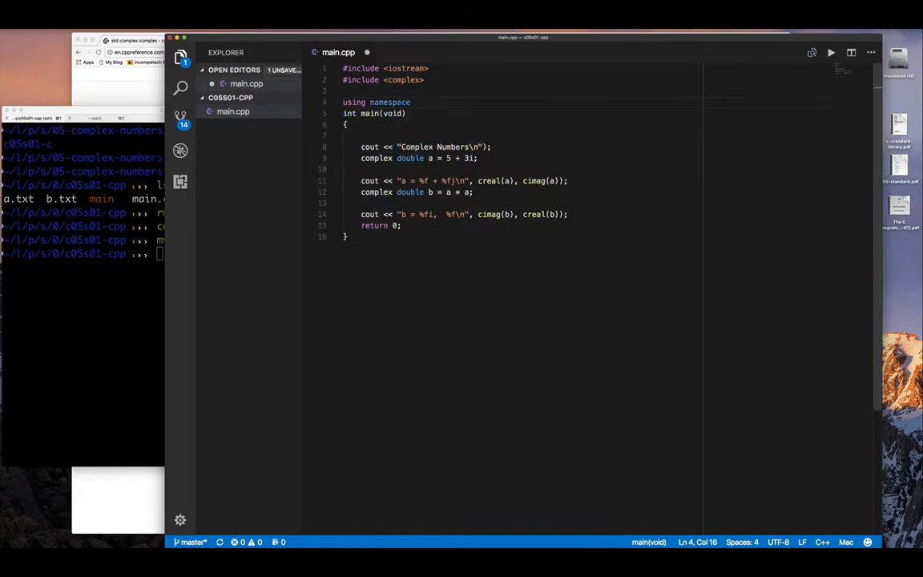
text(std;)
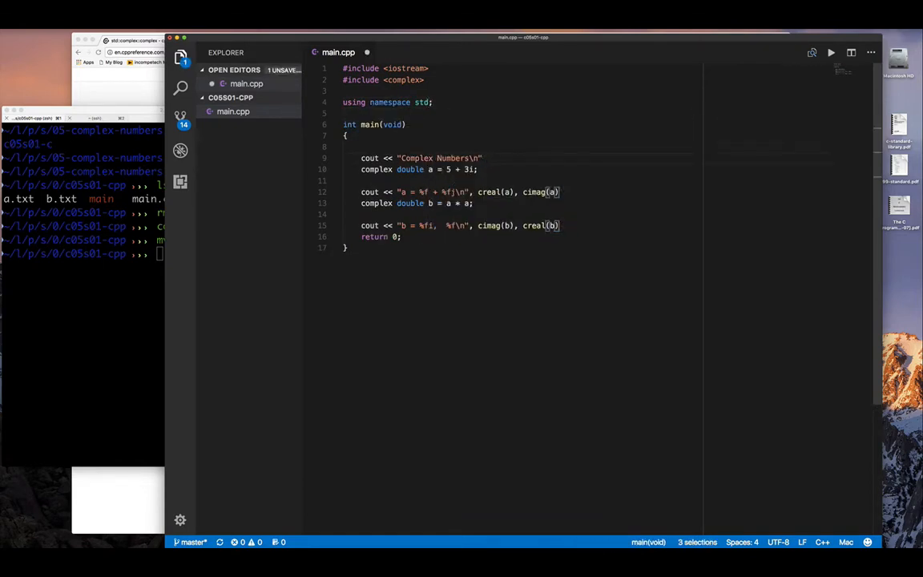
text(>> endl;)
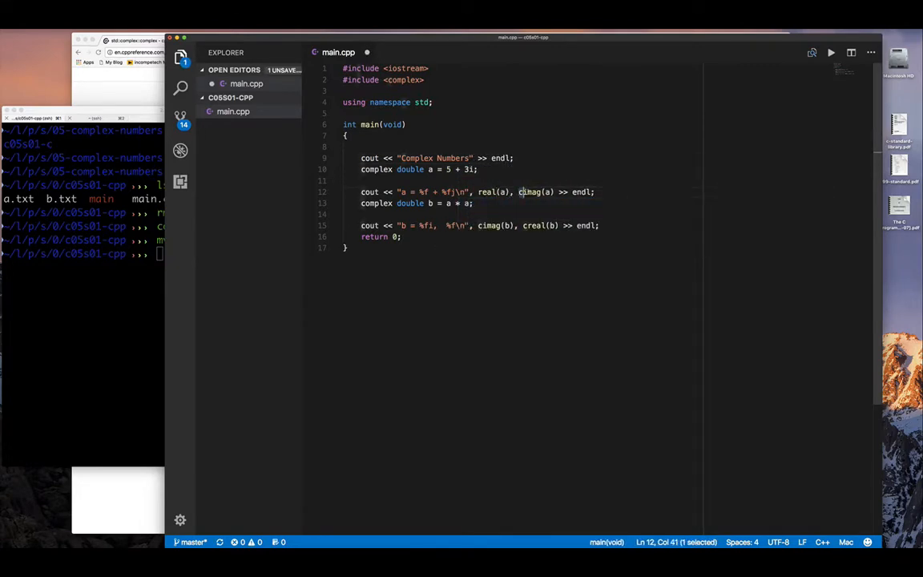
- Rewrite the cimag/creal calls as real()/imag() streams and select 'double' for a template argument
double_click(489, 226)
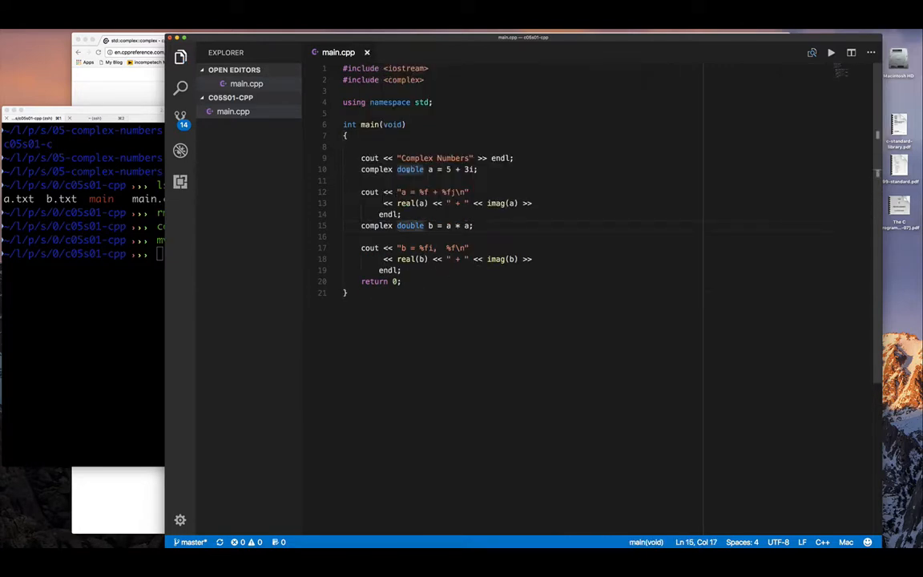
double_click(410, 169)
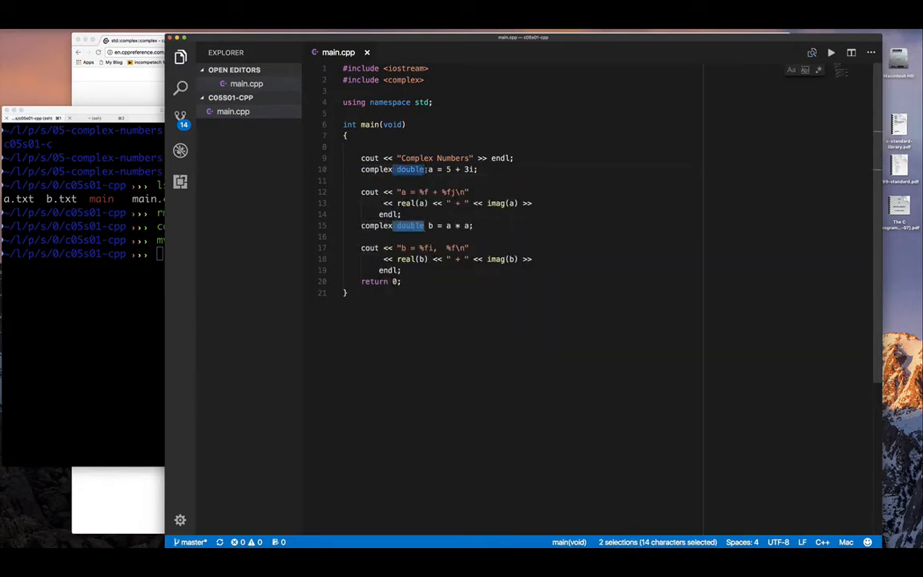
- Add 'auto c = 3.6 + 2.5i' and a cout line printing "c = " << c
text(<)
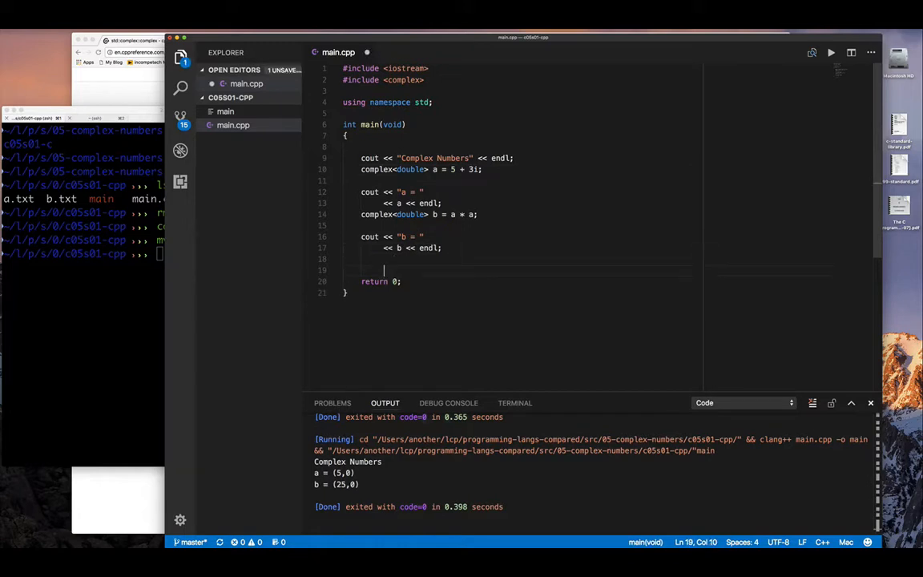
text(auto c =)
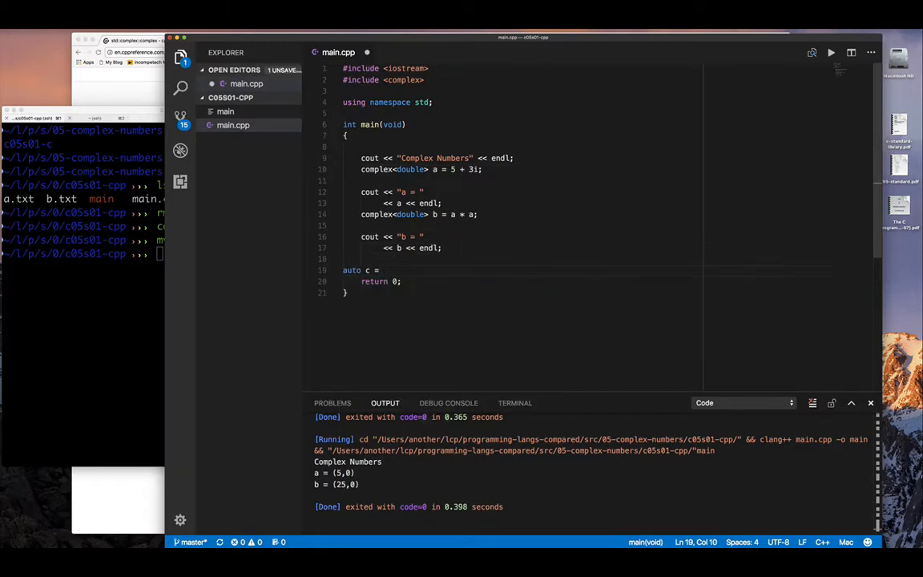
text(3.6 + 2.5i;)
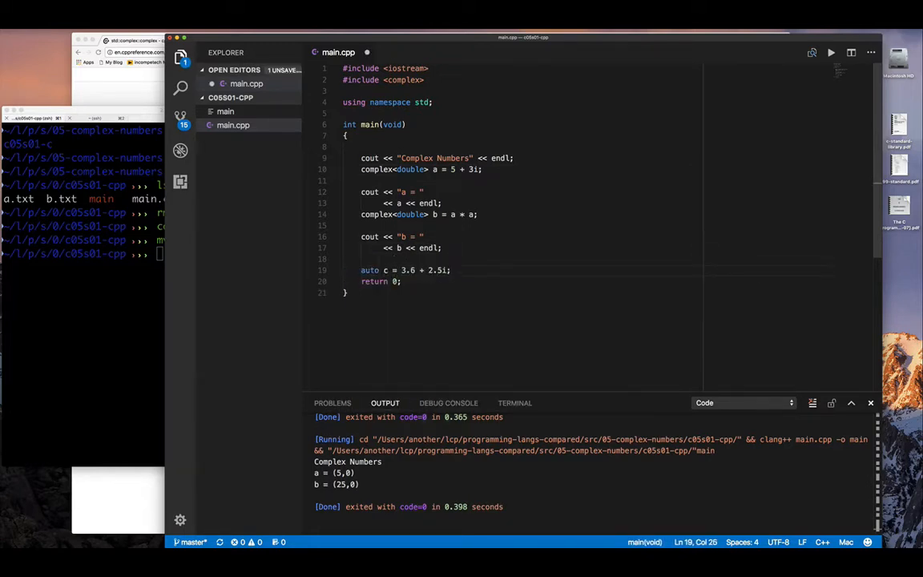
text(cout << "c = " << c << e)
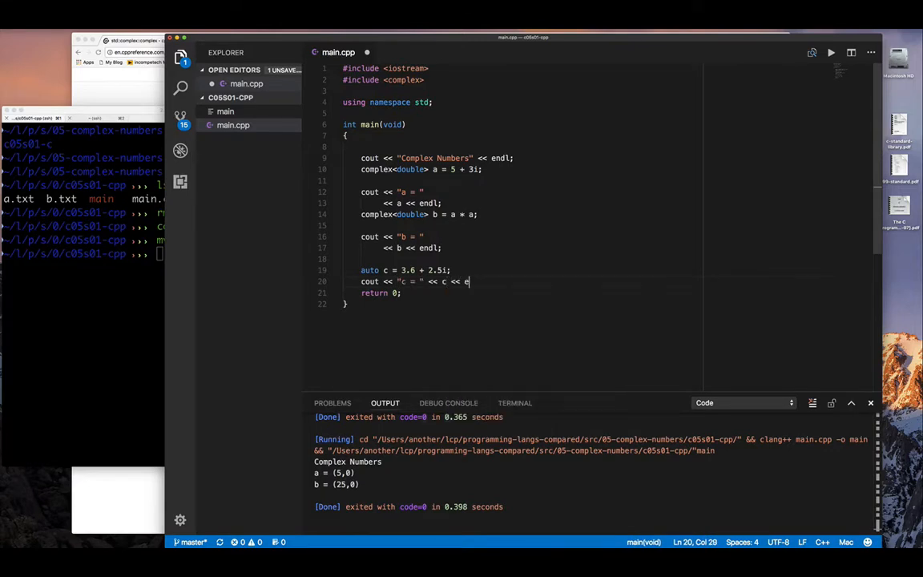
- Run the program with Code Runner, getting the auto C++11 extension warning
right_click(457, 281)
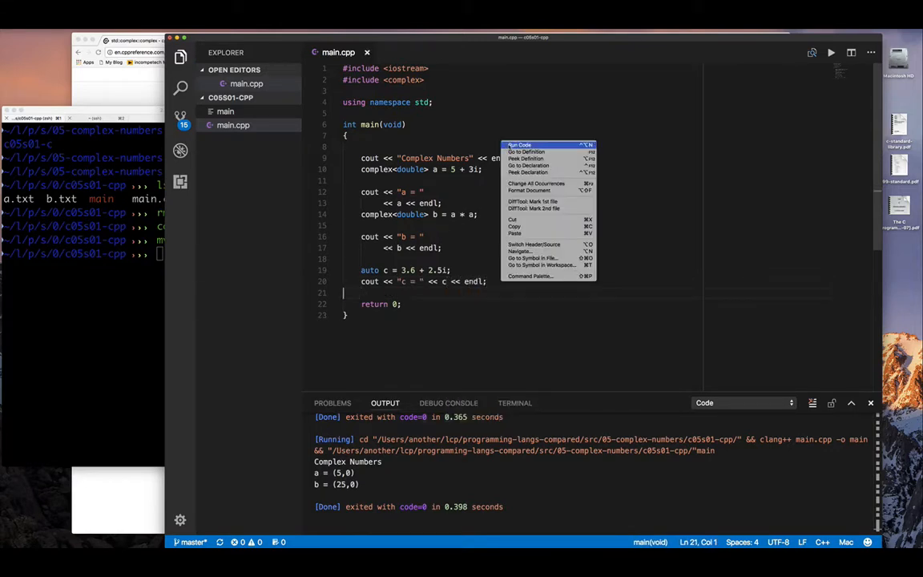
click(508, 145)
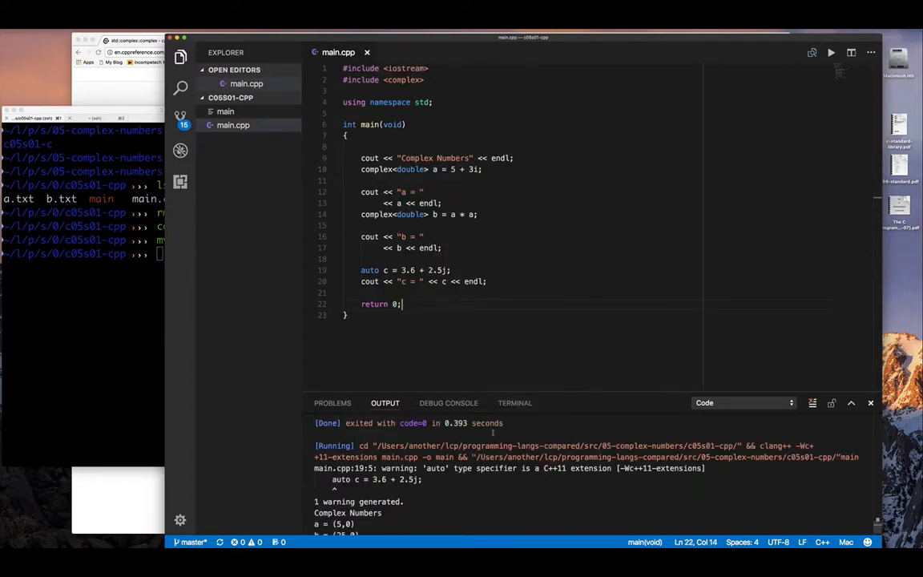
- In the terminal run g++ -std=gnu++11 main.cpp and ./a.out showing c = 1, then rebuild into an error
click(514, 309)
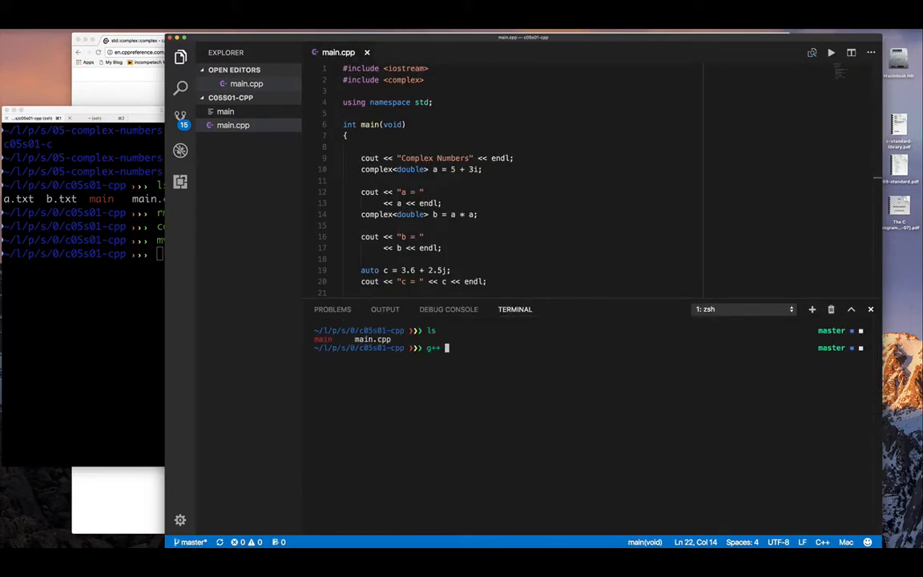
key(Return)
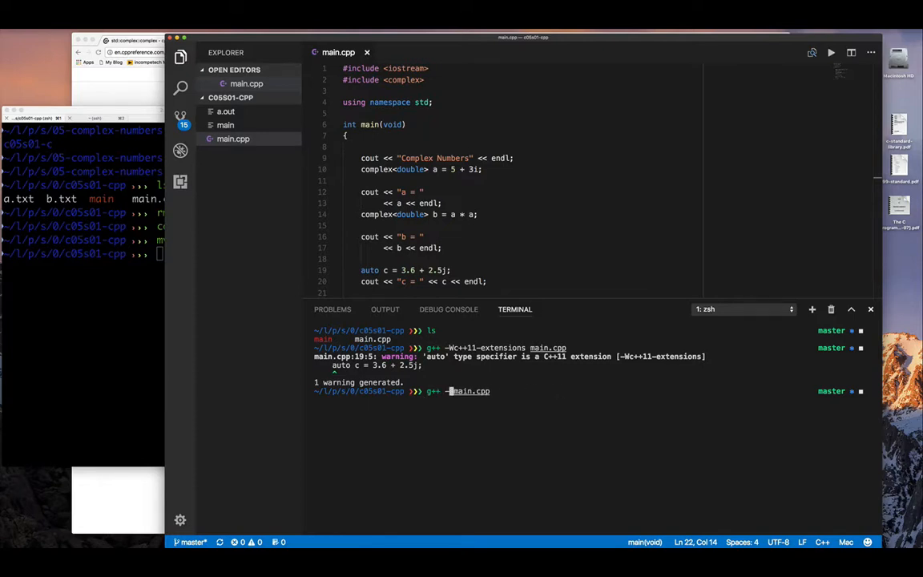
text(-std=gnu++)
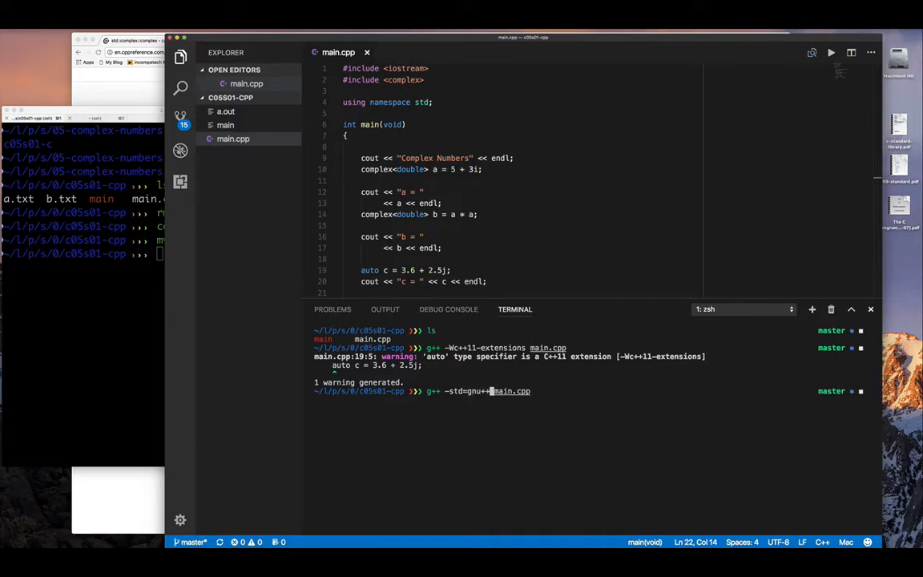
key(Return)
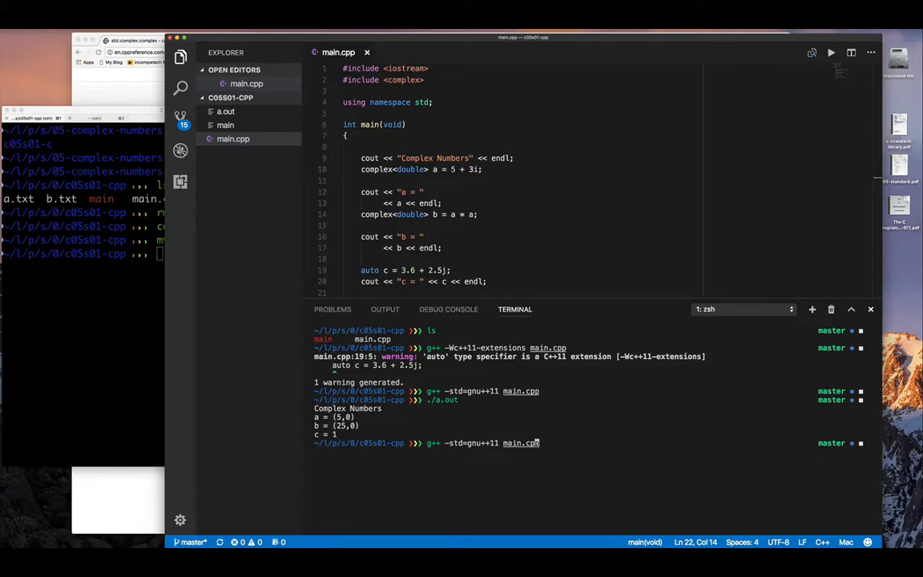
key(Return)
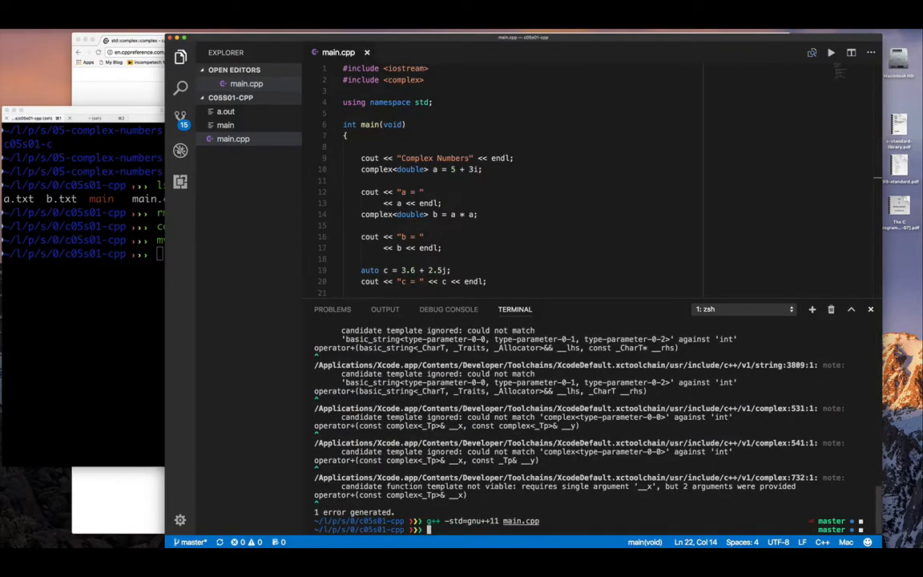
- Declare c as complex<double>(3.6 + 2.5i) and rebuild, printing c = (3.6,0)
scroll(down, 3)
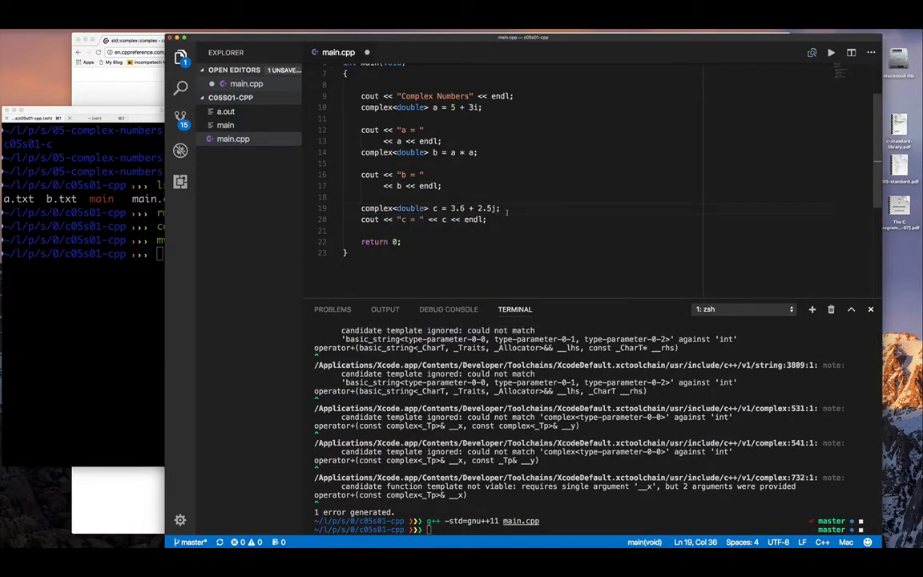
text(()
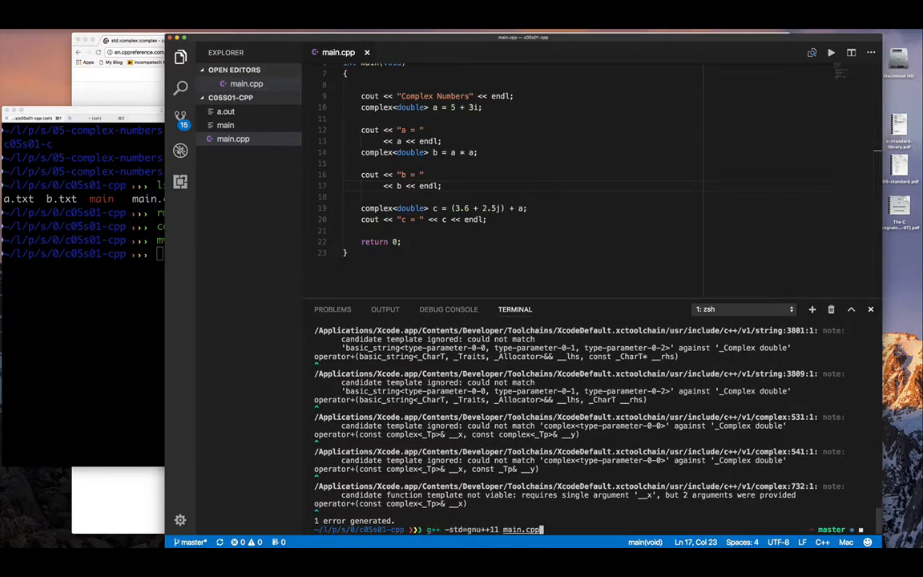
key(Return)
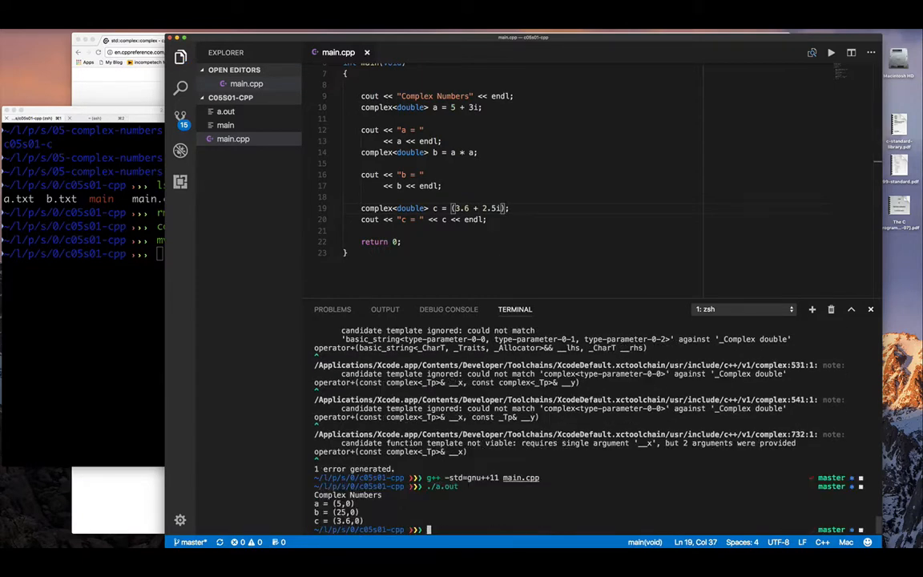
- Add the line c += complex<double>(0, 2.5) to give c its imaginary part
text(c += 0+)
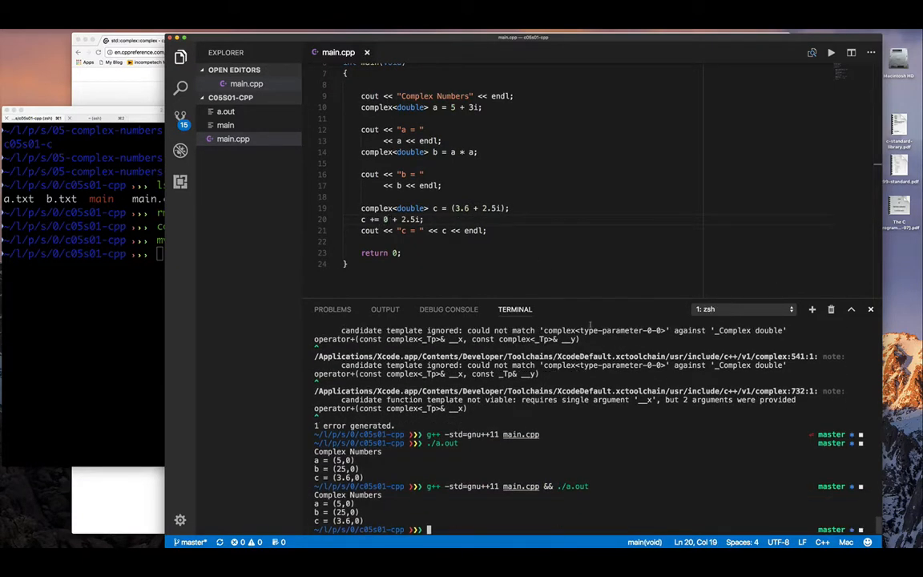
text(complex<double>(0, 2.5))
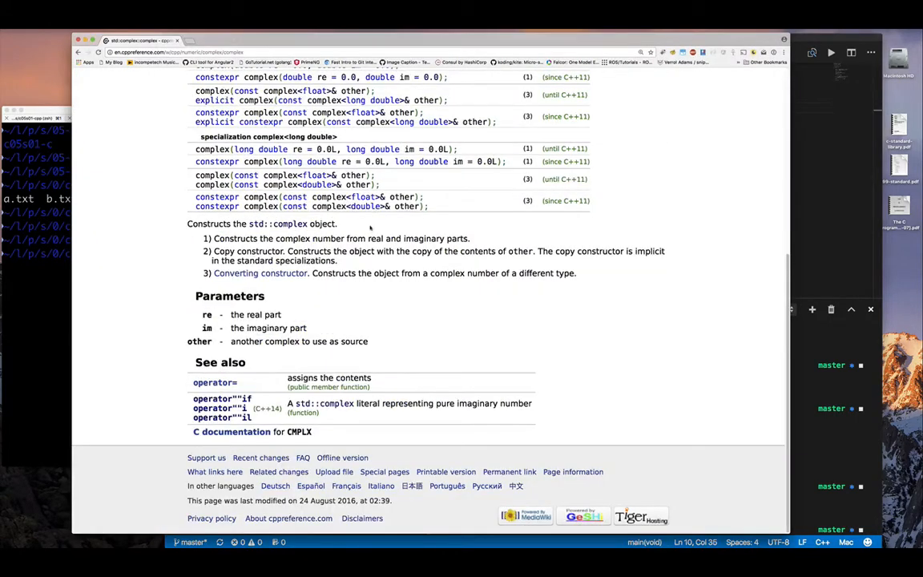
- Open the cppreference std::complex page from Google and select its example program code
scroll(up, 3)
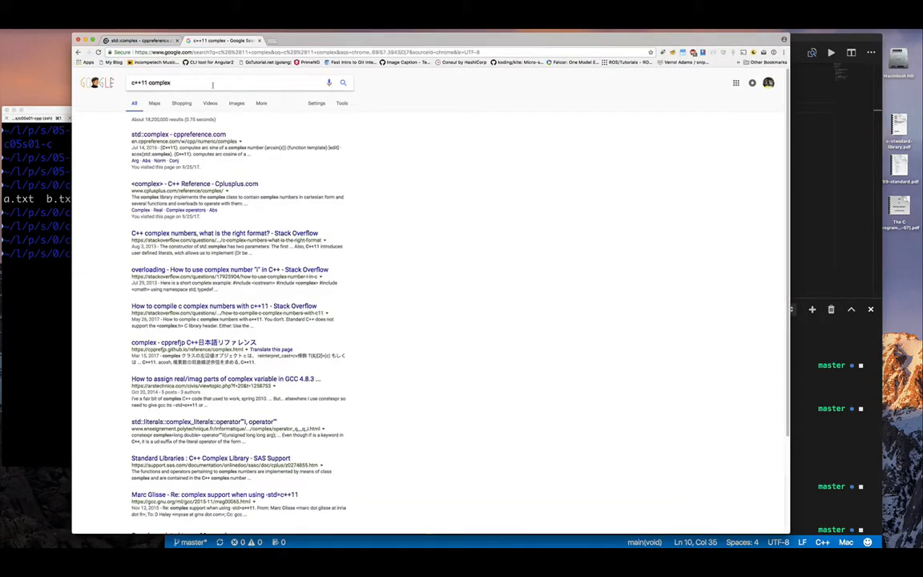
click(178, 134)
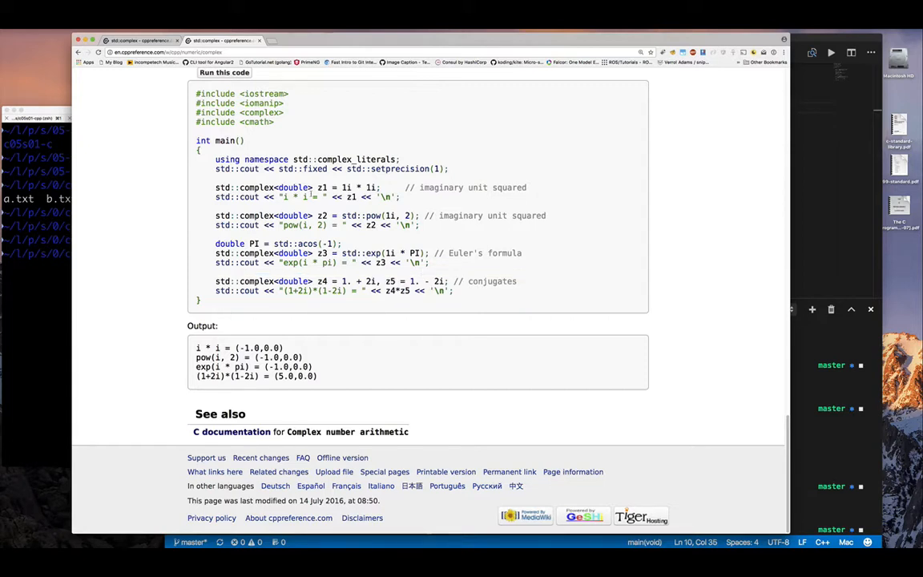
double_click(294, 375)
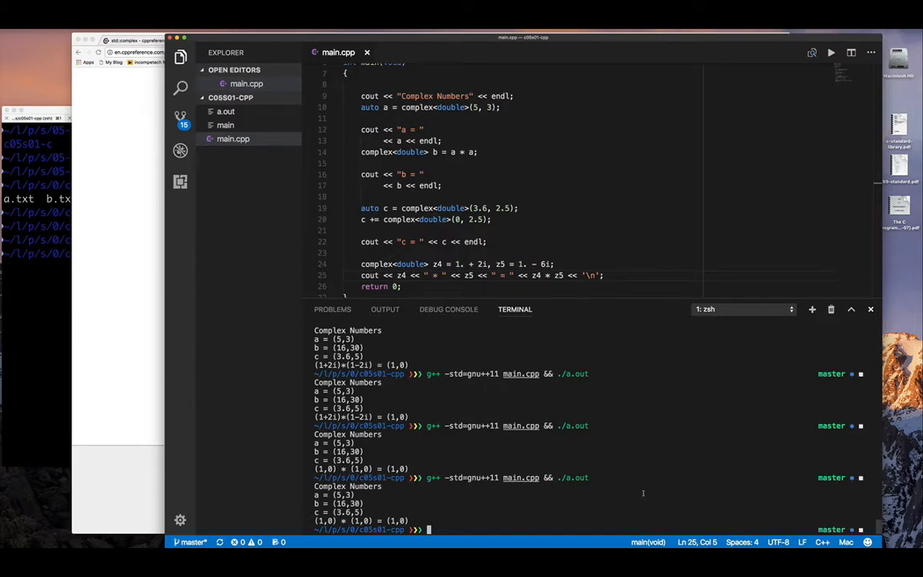
- scp main.cpp to the server and build it there, printing (1,2) * (1,-6) = (13,-4)
text(scp main.cpp verrol@eserver01:~)
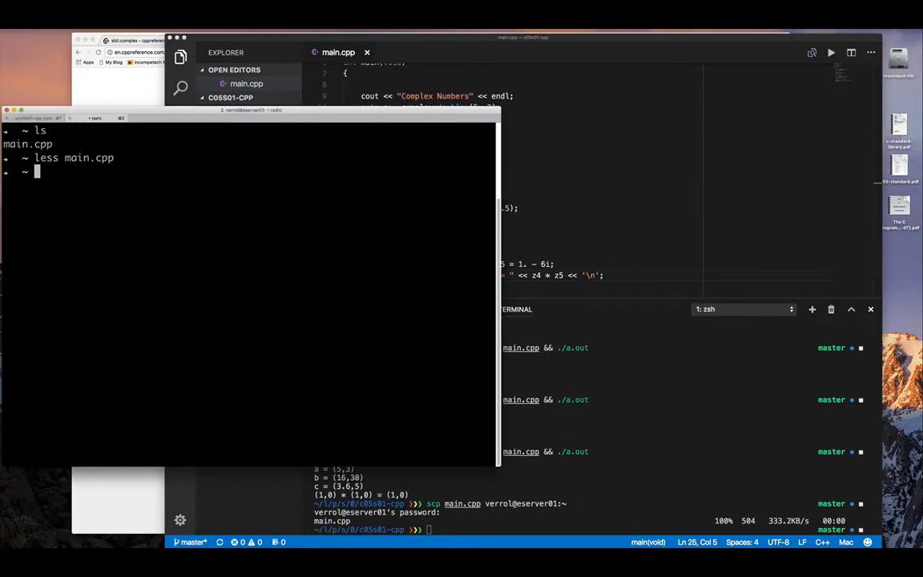
key(Return)
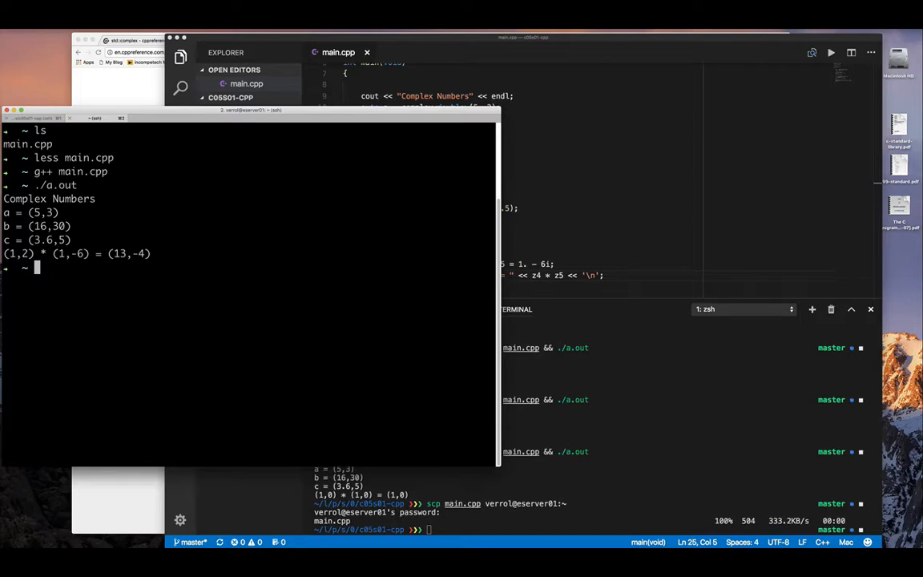
mouse_move(316, 251)
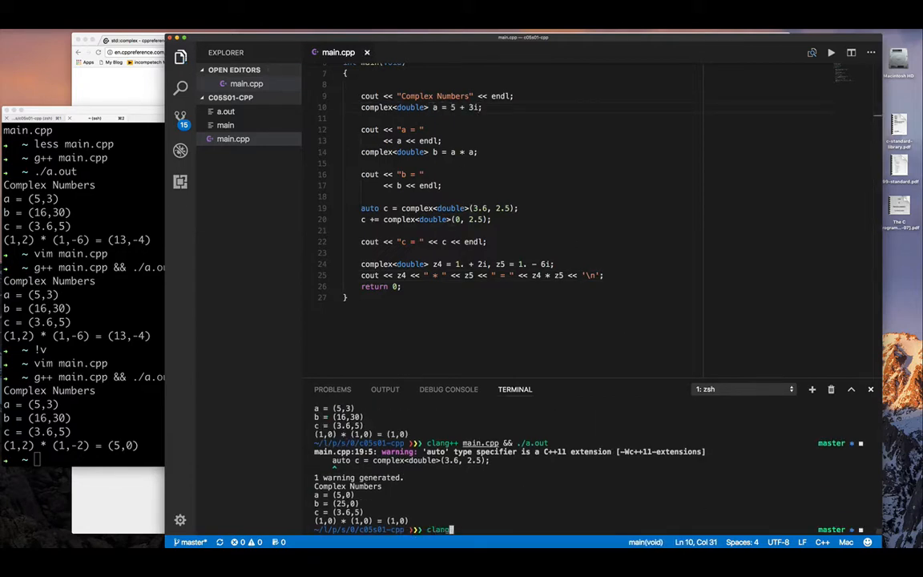
- Report the installed compiler version with clang++ -v, showing Apple LLVM 9.0.0
key(Return)
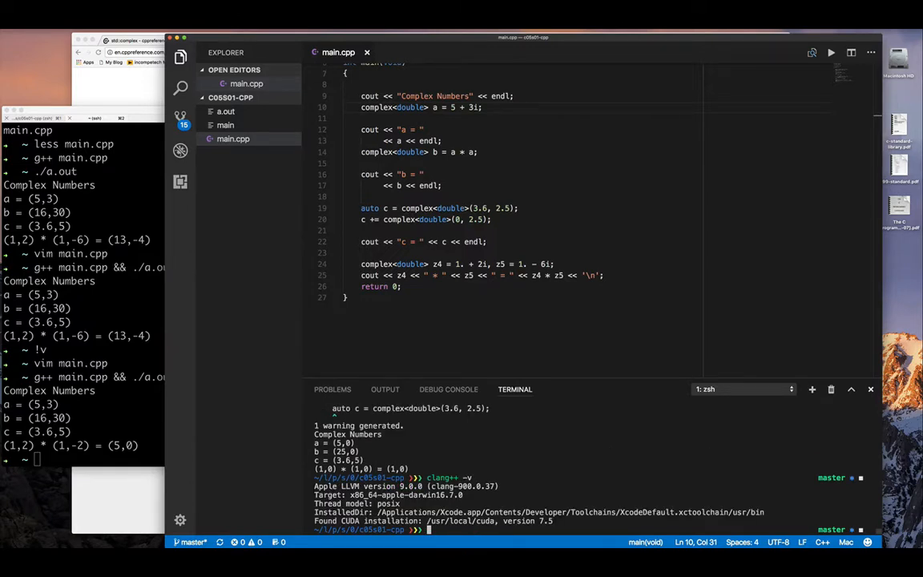